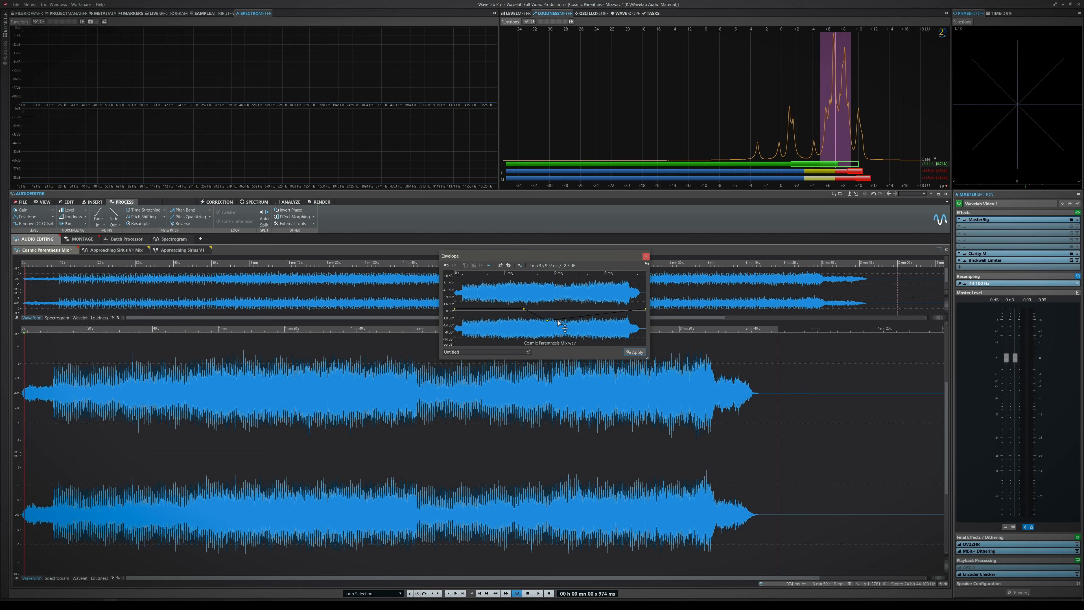
# Step: Raise a mid-mix envelope point, settle it near 0 dB, and apply the envelope to the Cosmic Parenthesis mix
pyautogui.moveTo(550, 323); pyautogui.dragTo(566, 309)
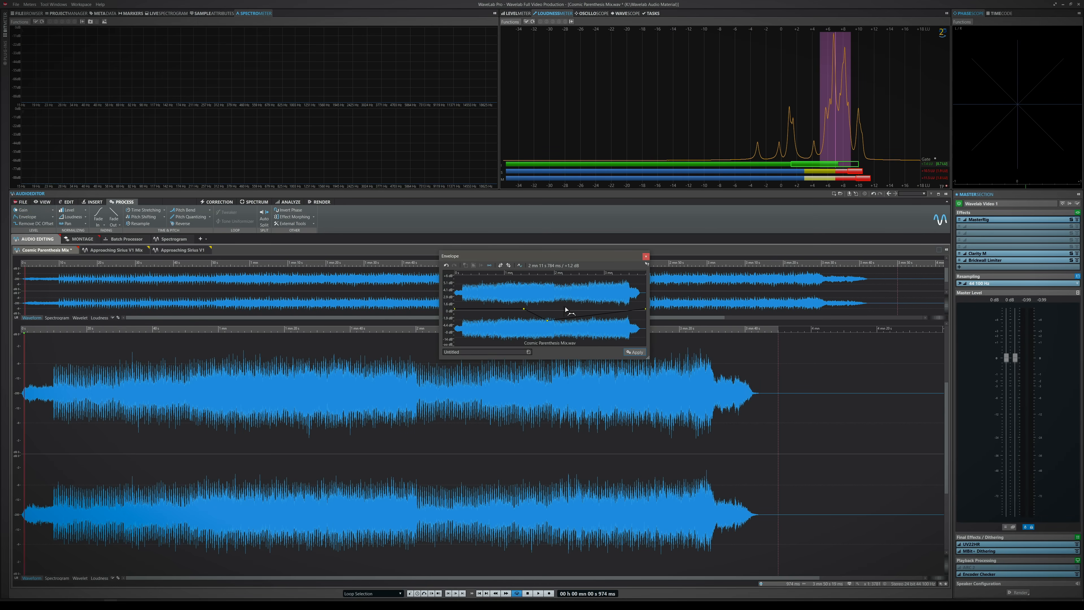
pyautogui.moveTo(564, 309); pyautogui.dragTo(570, 312)
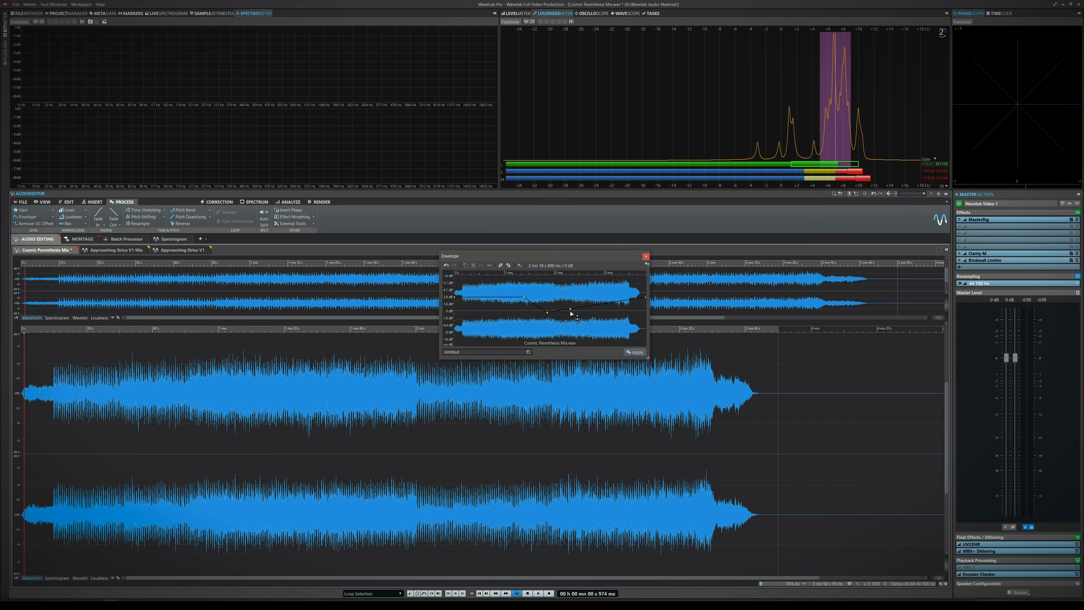
pyautogui.click(634, 352)
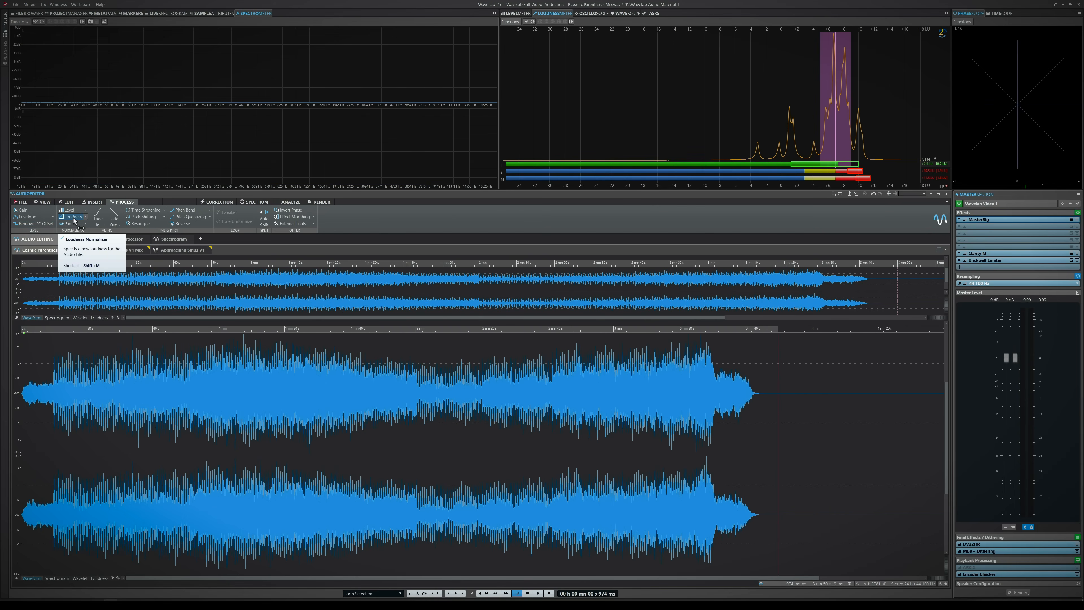
pyautogui.moveTo(113, 218)
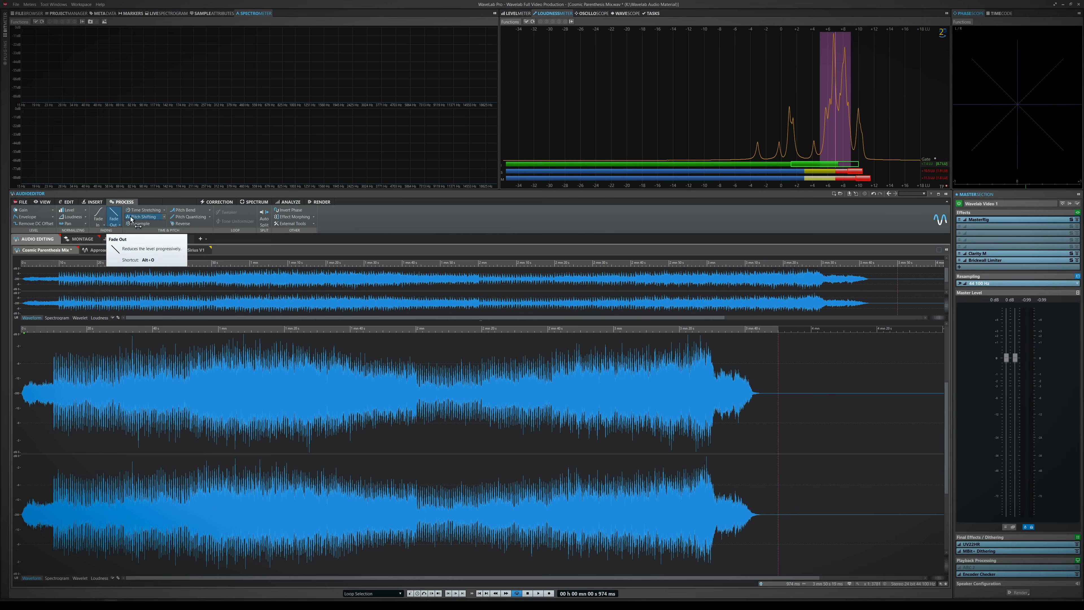